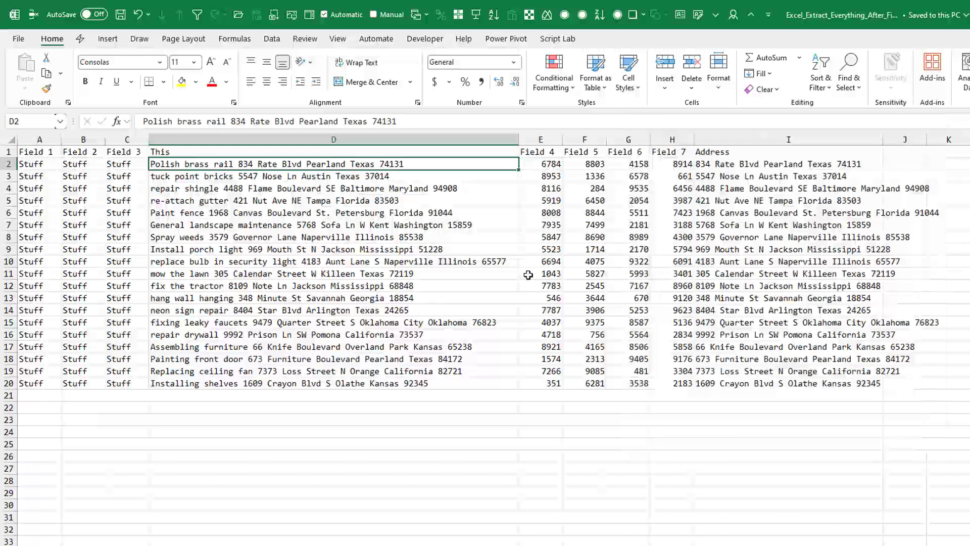
# Ask Copilot for a regex matching from the first digit to the end, getting \d.*
pyautogui.click(18, 38)
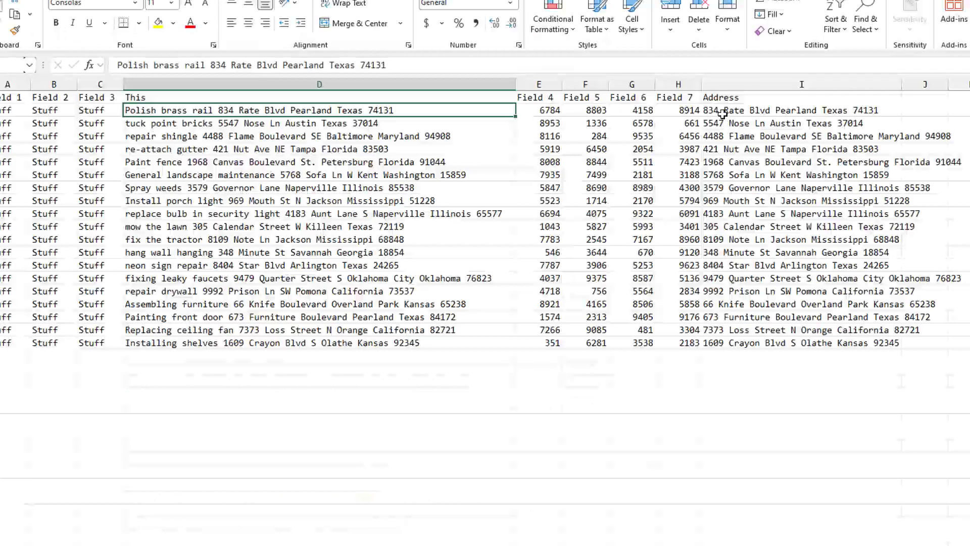
pyautogui.click(801, 110)
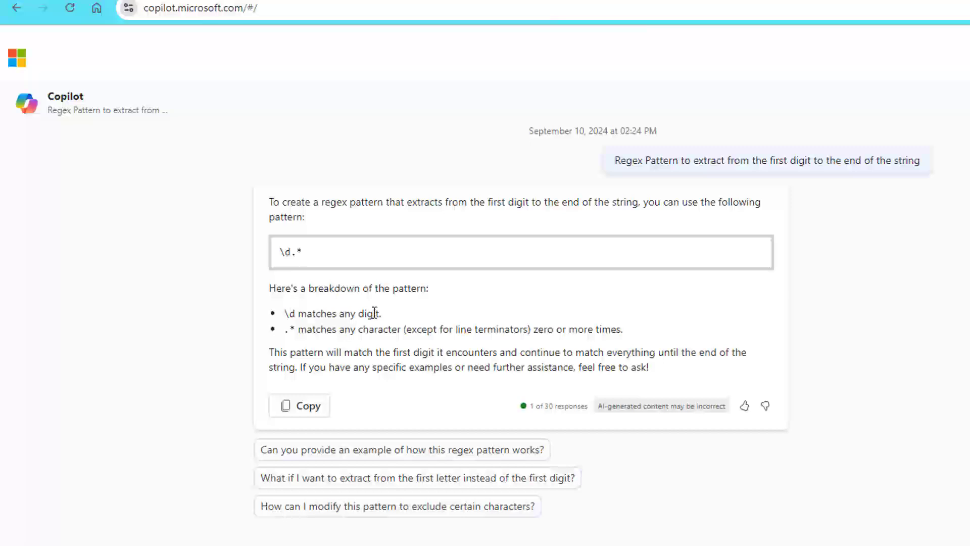
pyautogui.moveTo(417, 323)
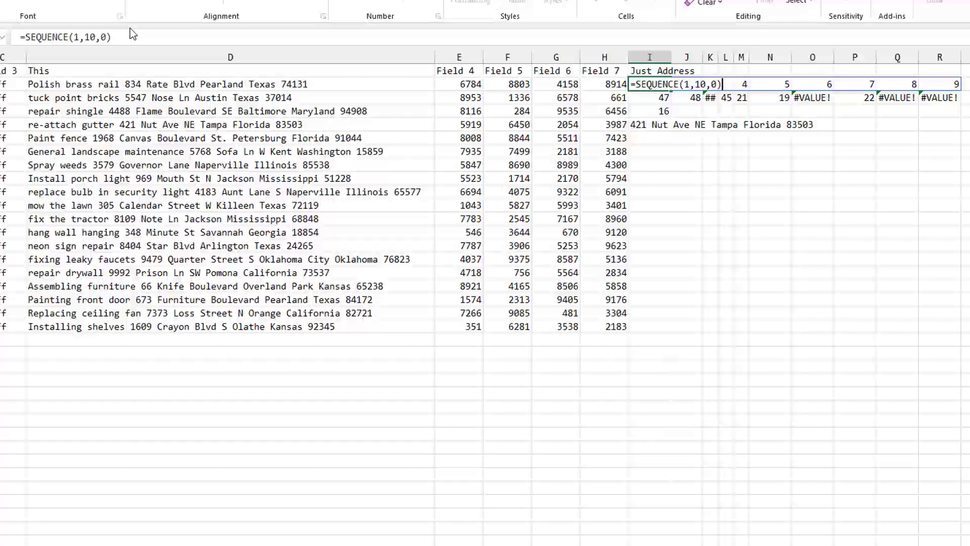
# Enter =FIND(SEQUENCE(1,10,0),D3) to locate each digit 0–9 in D3
pyautogui.write('=FIND(SEQUENCE(1,10,0),D3)')
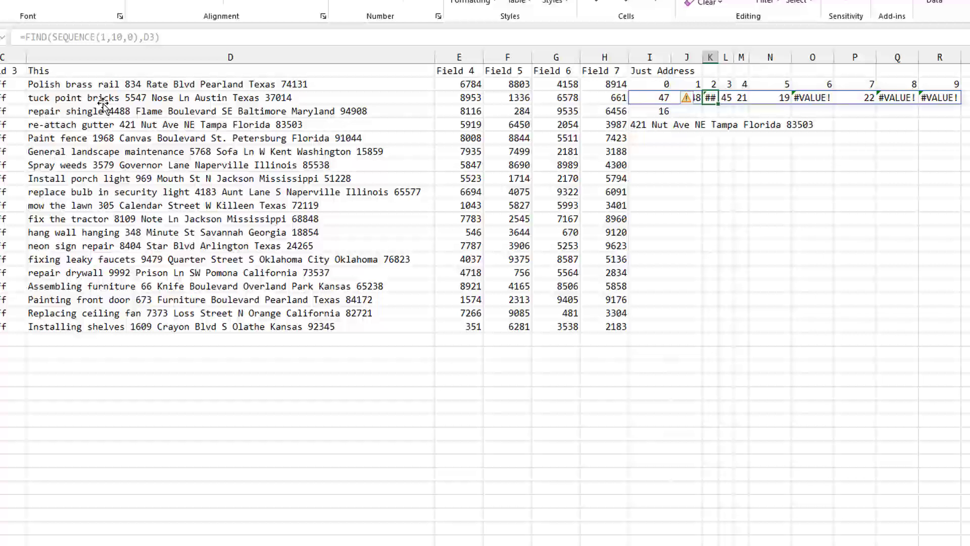
pyautogui.click(648, 111)
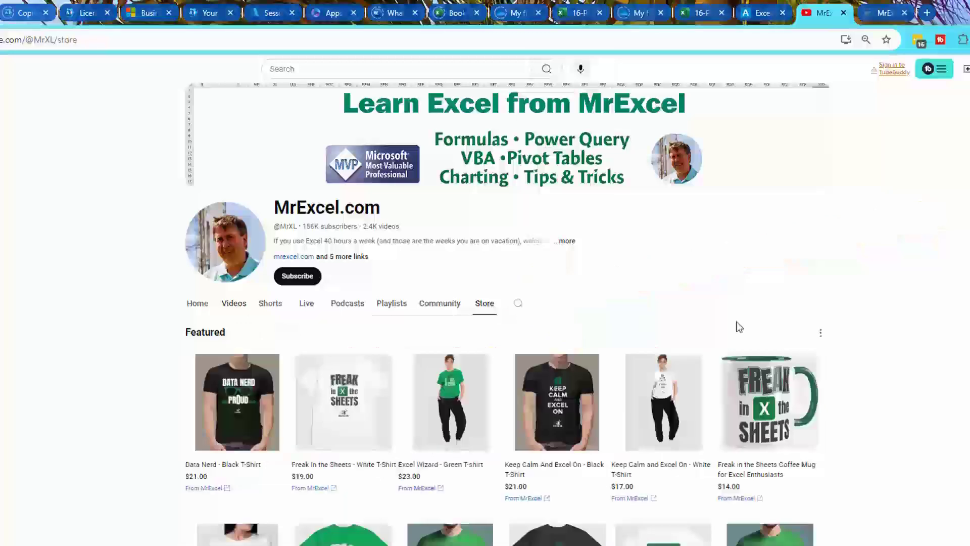
pyautogui.scroll(-3)
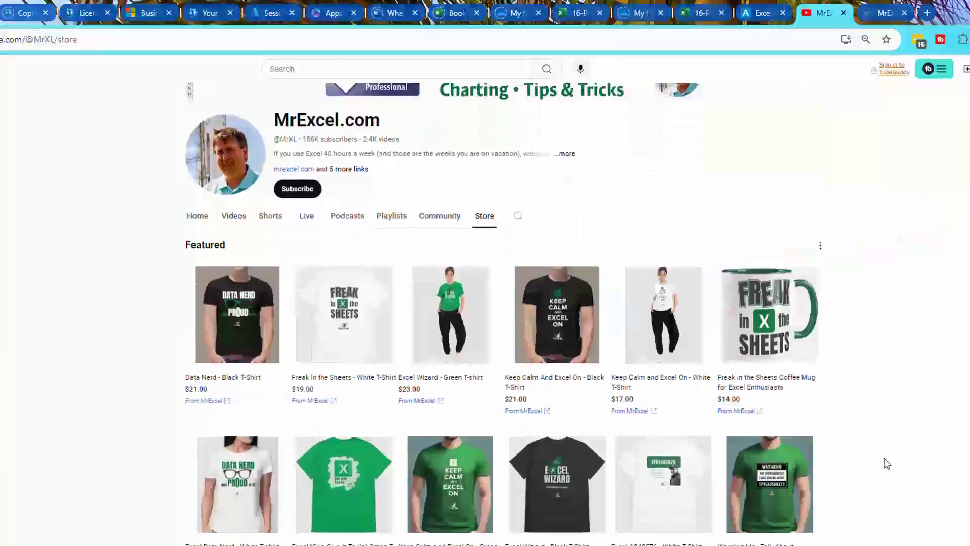
pyautogui.scroll(-3)
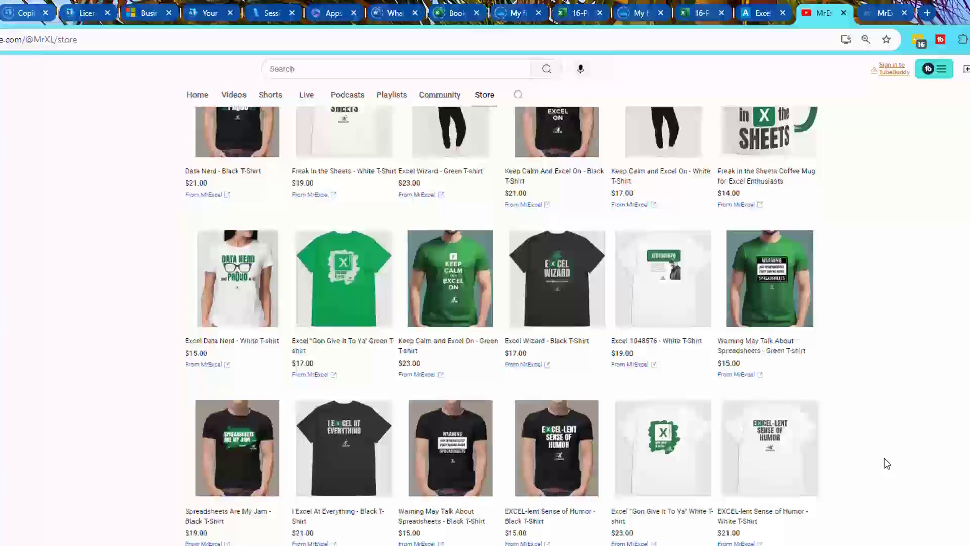
pyautogui.scroll(-3)
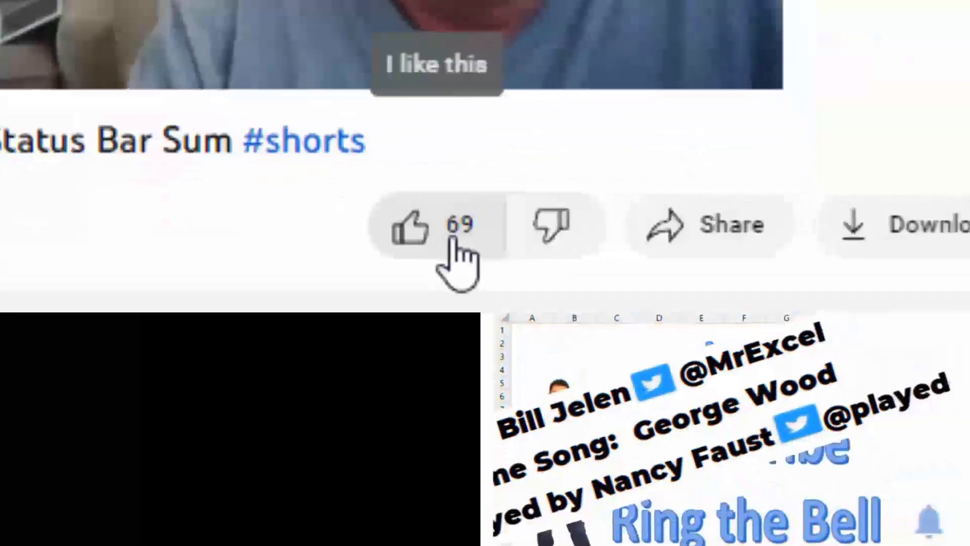
# Subscribe to MrExcel.com and set the notification bell to All
pyautogui.scroll(-3)
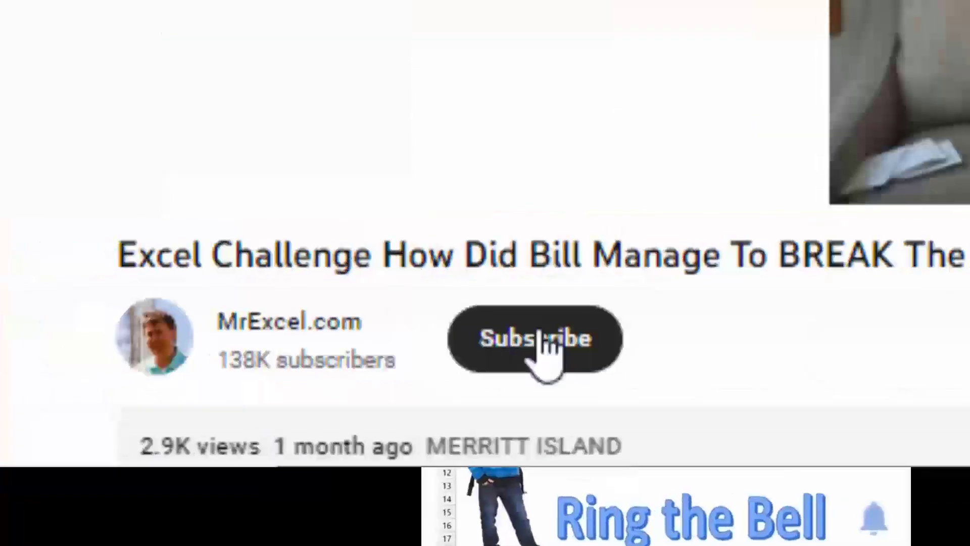
pyautogui.click(533, 339)
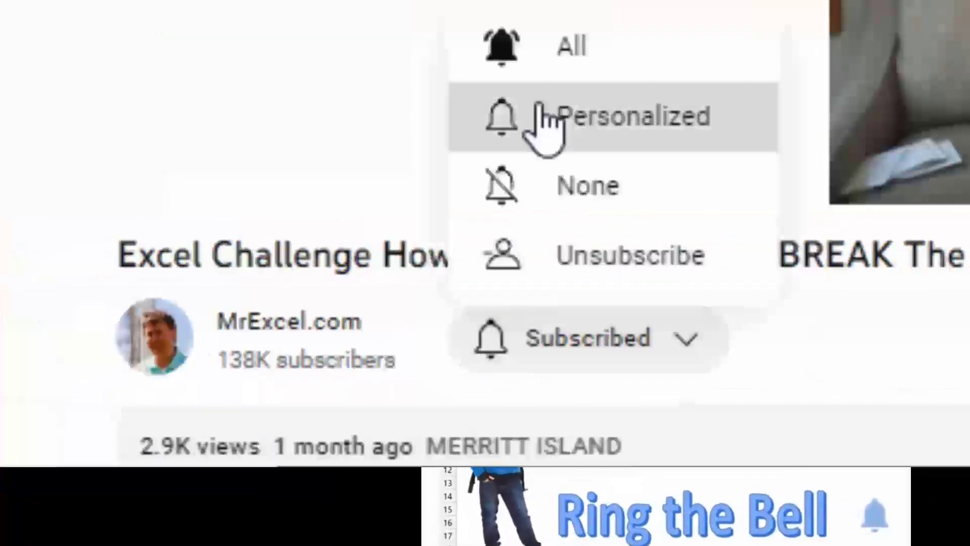
pyautogui.click(619, 116)
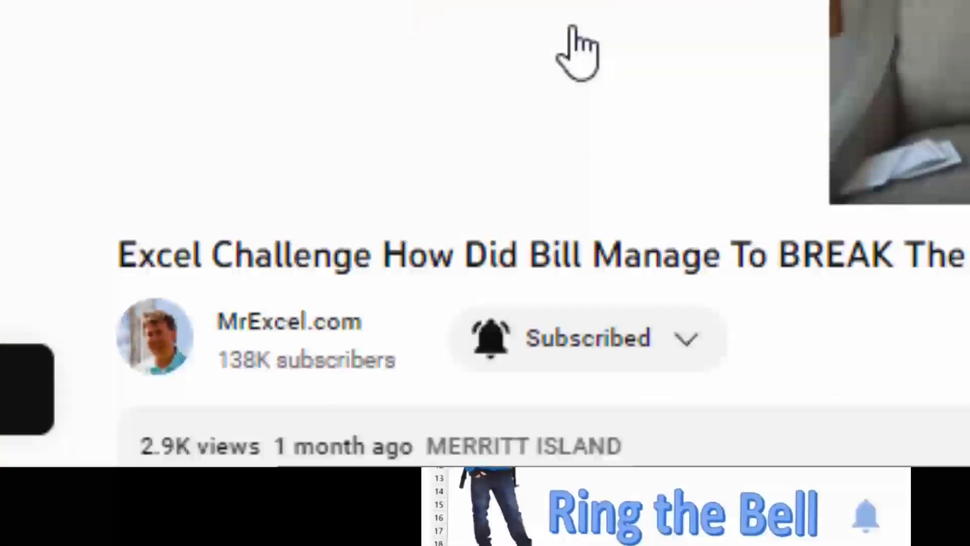